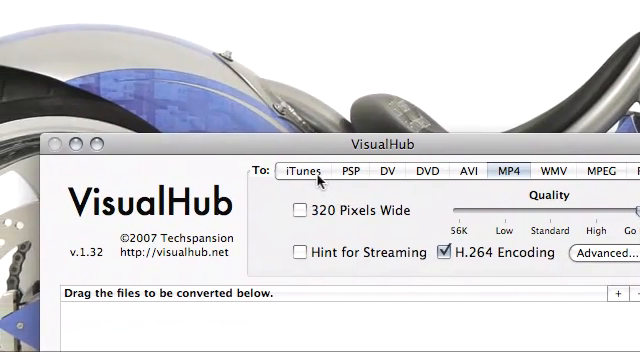
Step: Choose iTunes as the output format for the queued MVI_0543.AVI clip
left_click(301, 170)
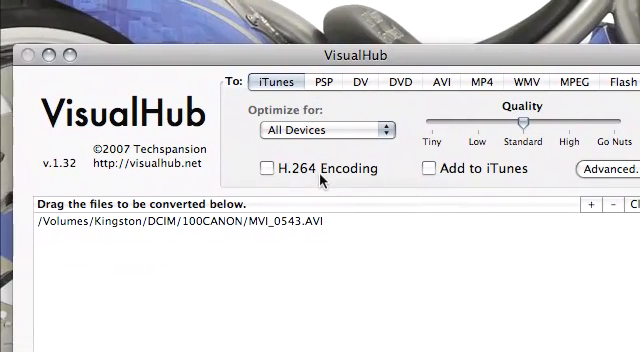
Step: Enable H.264 encoding for iTunes output, then browse the other format tabs to WMV
left_click(264, 168)
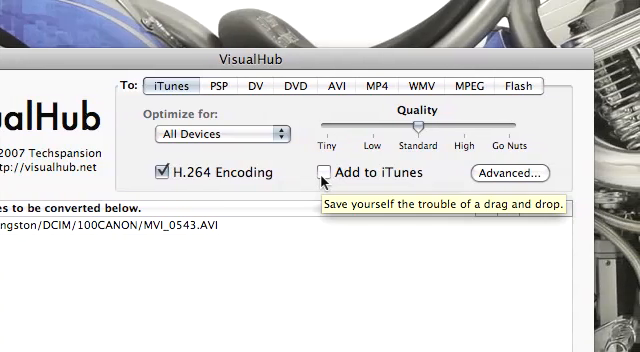
left_click(215, 130)
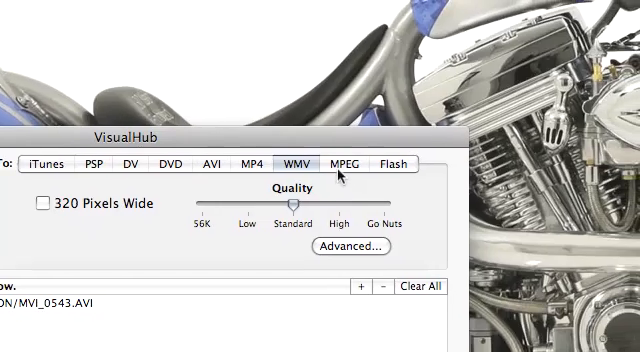
left_click(378, 160)
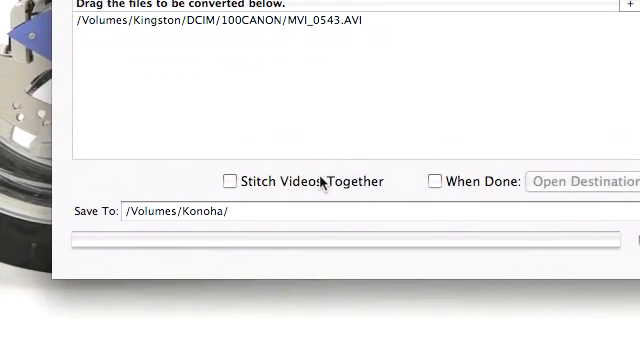
mouse_move(324, 181)
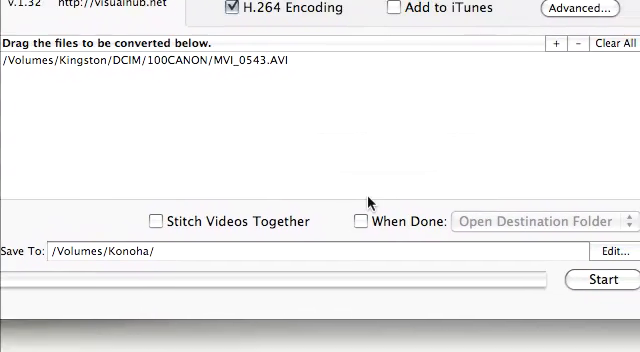
left_click(362, 221)
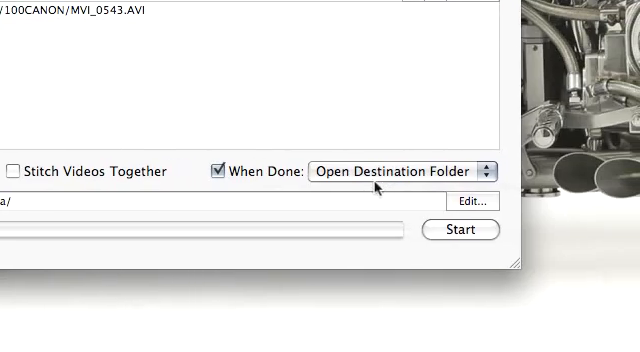
left_click(390, 170)
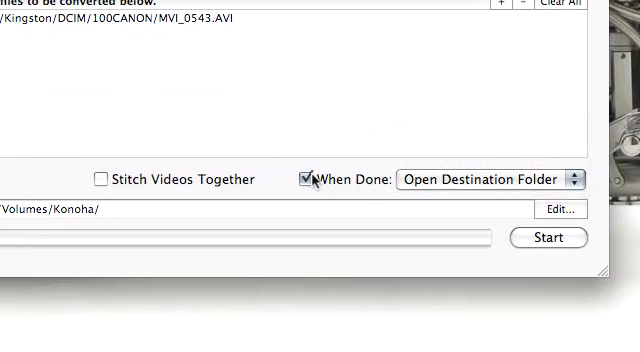
left_click(307, 175)
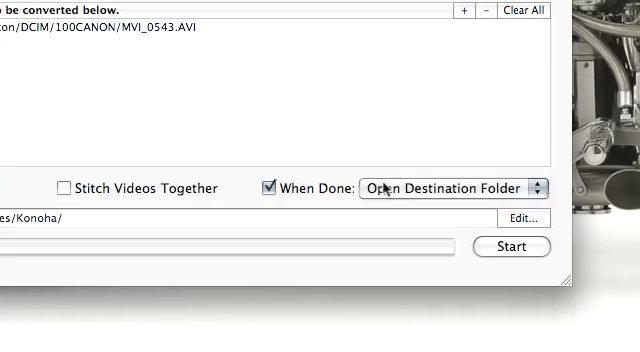
left_click(450, 187)
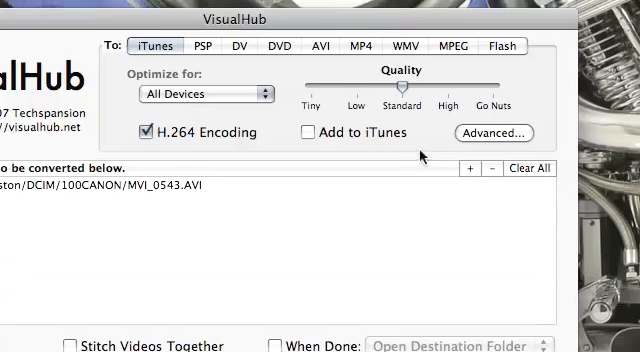
Step: Open a Finder window showing the Kingston card's DCIM, Desktop and MISC folders
left_click(495, 133)
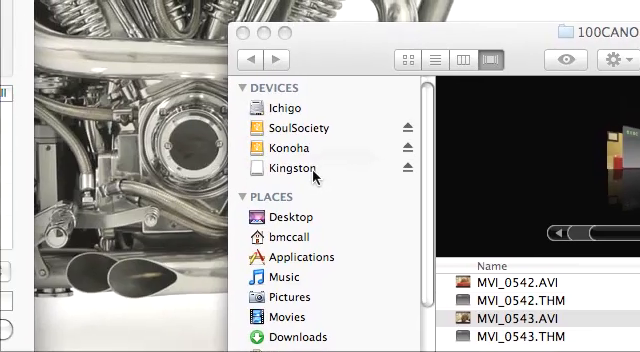
left_click(300, 167)
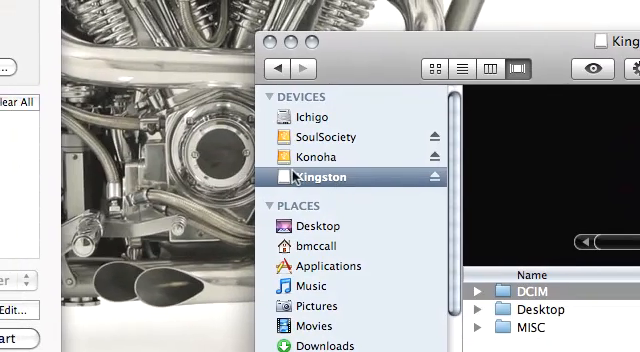